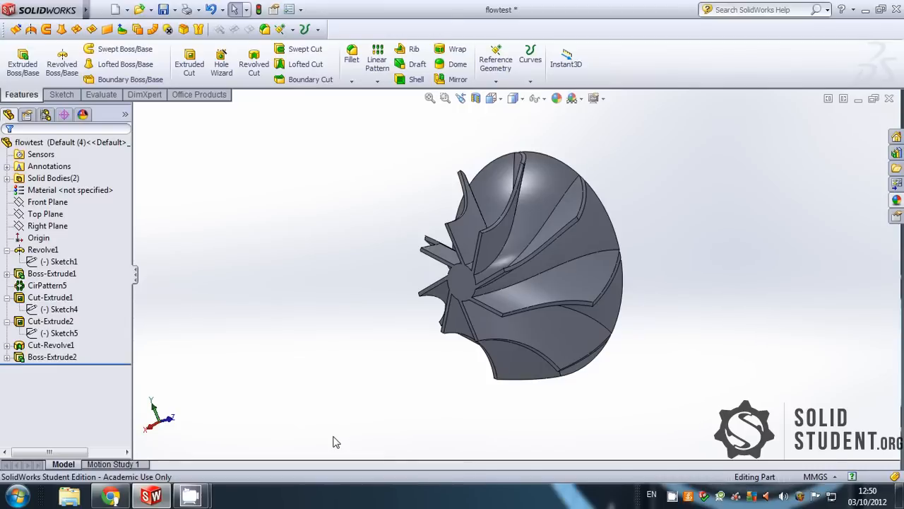
{"action": "mouse_move", "coordinate": [315, 440]}
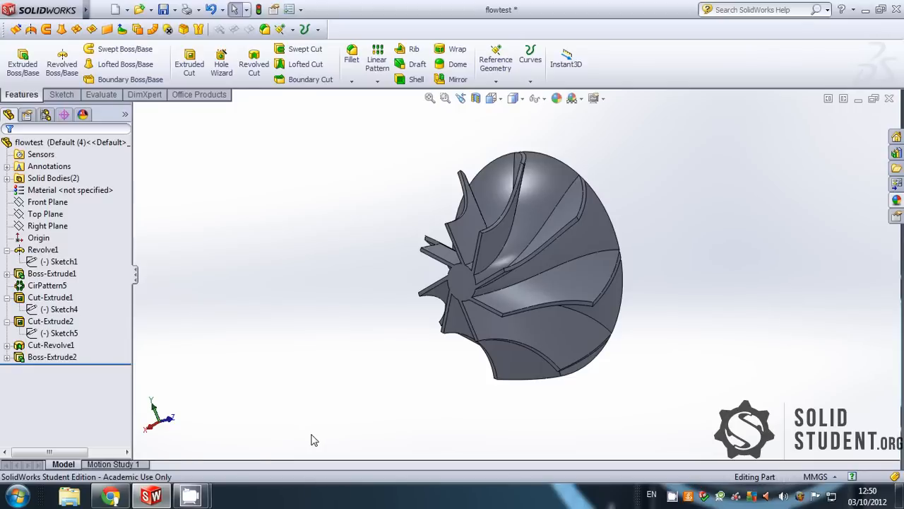
- Edit Boss-Extrude2 and uncheck Merge result so the cylinder stays a separate body
{"action": "left_click", "coordinate": [52, 357]}
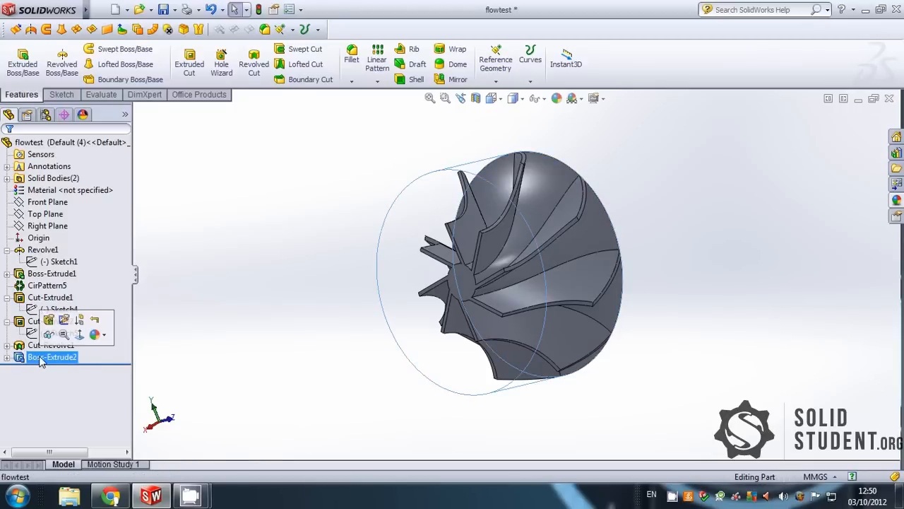
{"action": "left_click", "coordinate": [52, 356]}
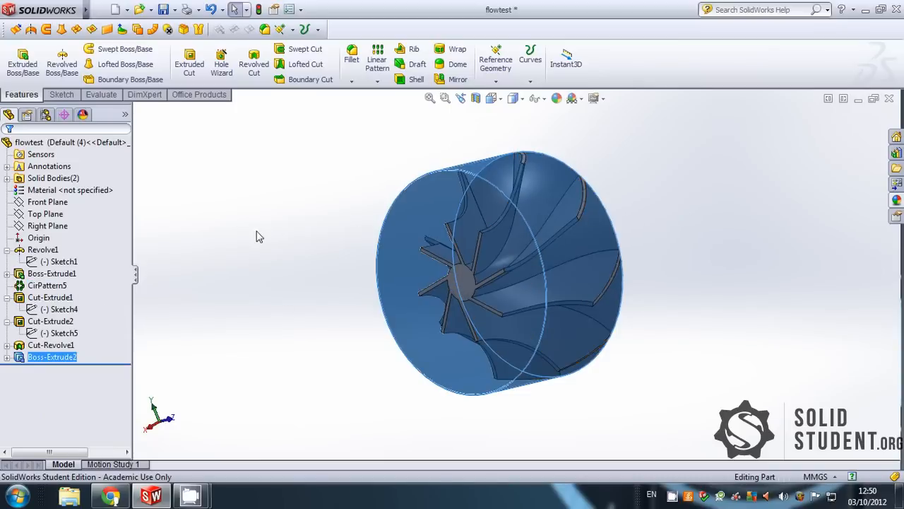
{"action": "left_click", "coordinate": [65, 332]}
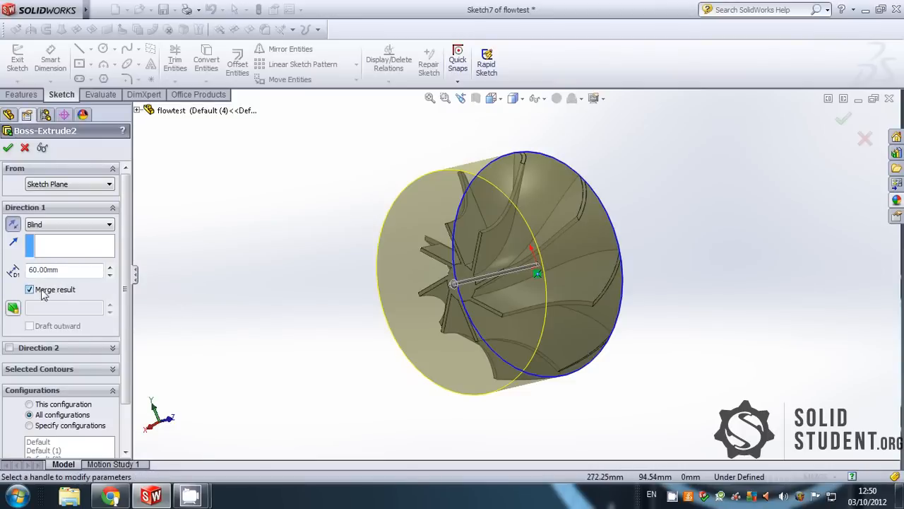
{"action": "left_click", "coordinate": [29, 289]}
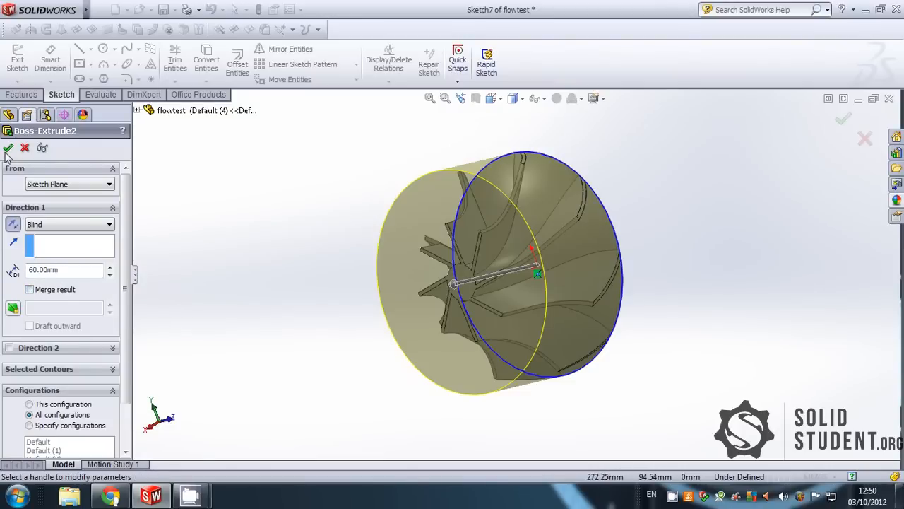
{"action": "left_click", "coordinate": [9, 148]}
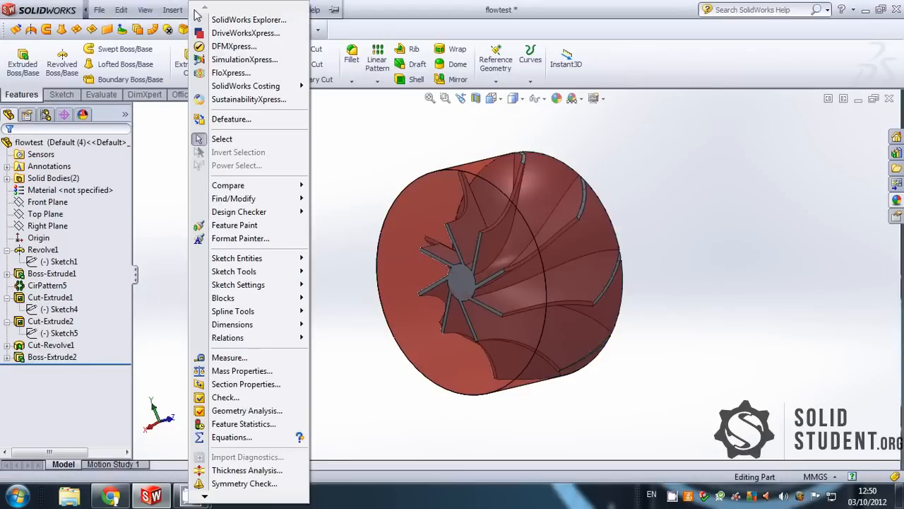
- Switch to the Flow Simulation tab to show the analysis tree
{"action": "scroll", "scroll_direction": "down", "scroll_amount": 3}
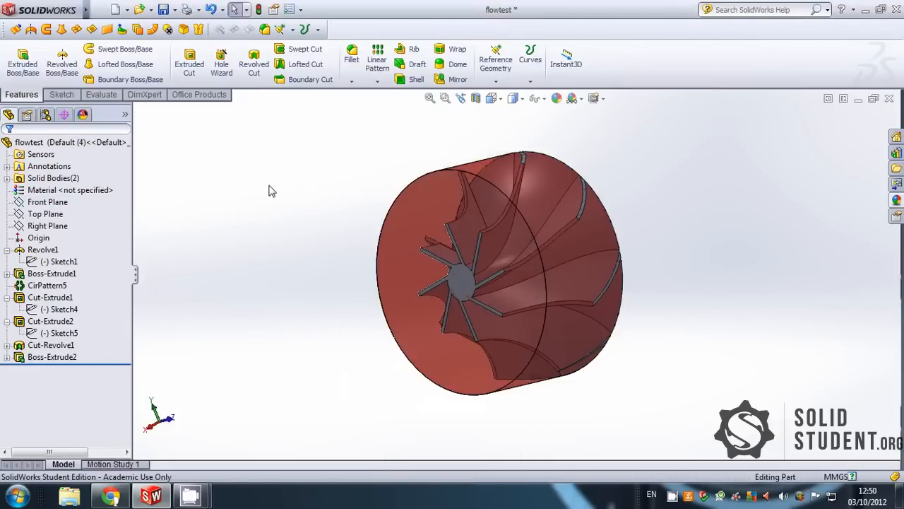
{"action": "left_click", "coordinate": [266, 94]}
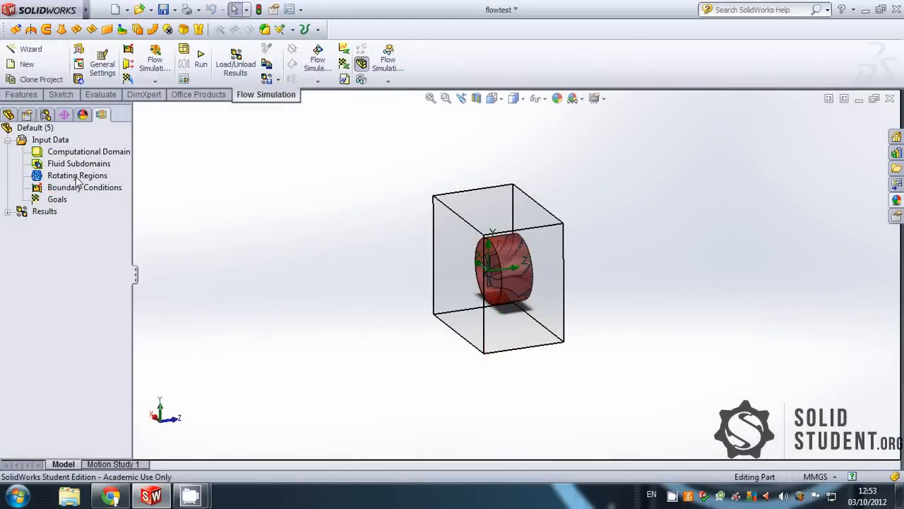
- Start a new Flow Simulation project with the Wizard, keeping SI units
{"action": "right_click", "coordinate": [77, 175]}
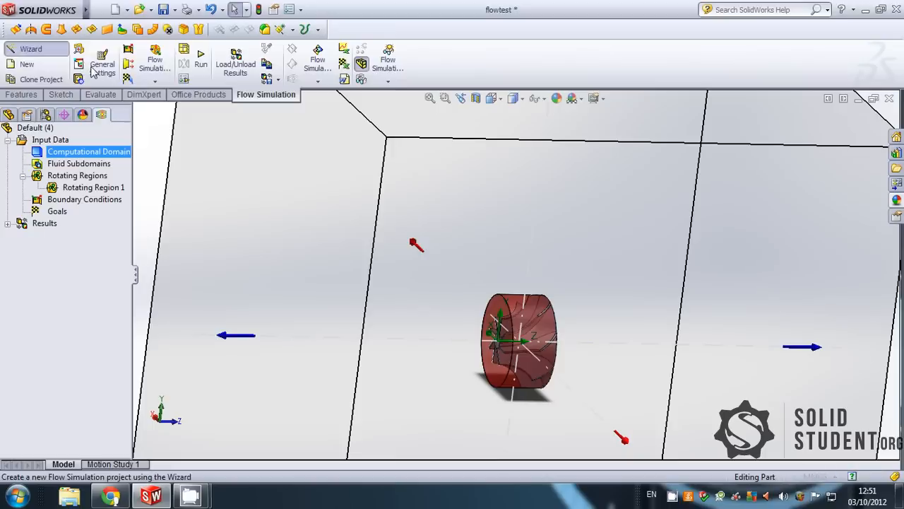
{"action": "left_click", "coordinate": [30, 49]}
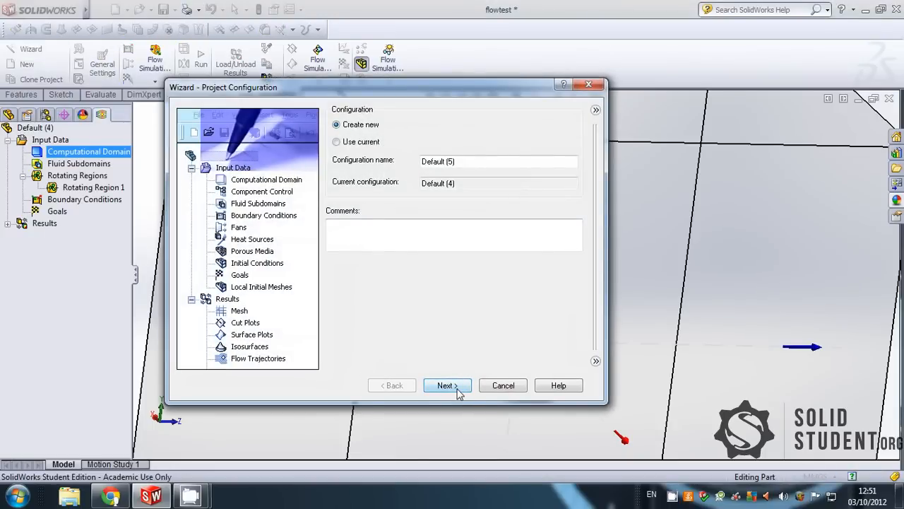
{"action": "left_click", "coordinate": [446, 385]}
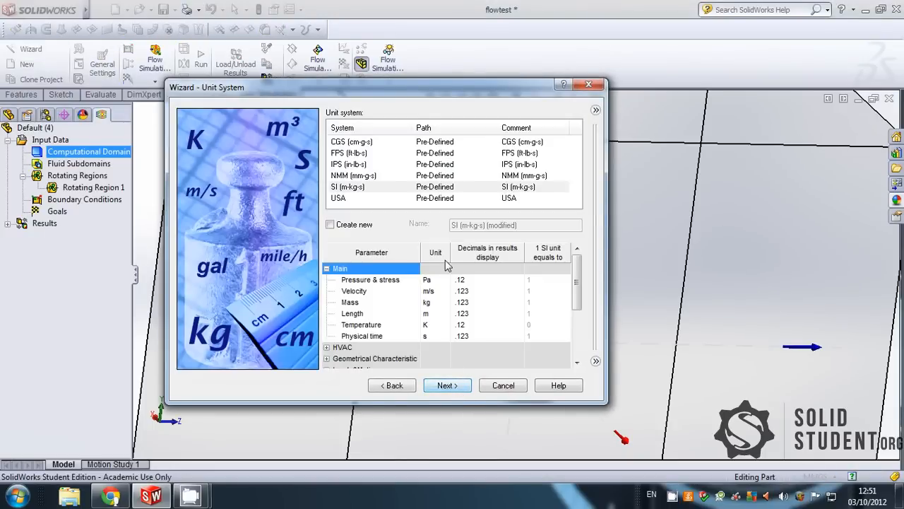
{"action": "left_click", "coordinate": [327, 267]}
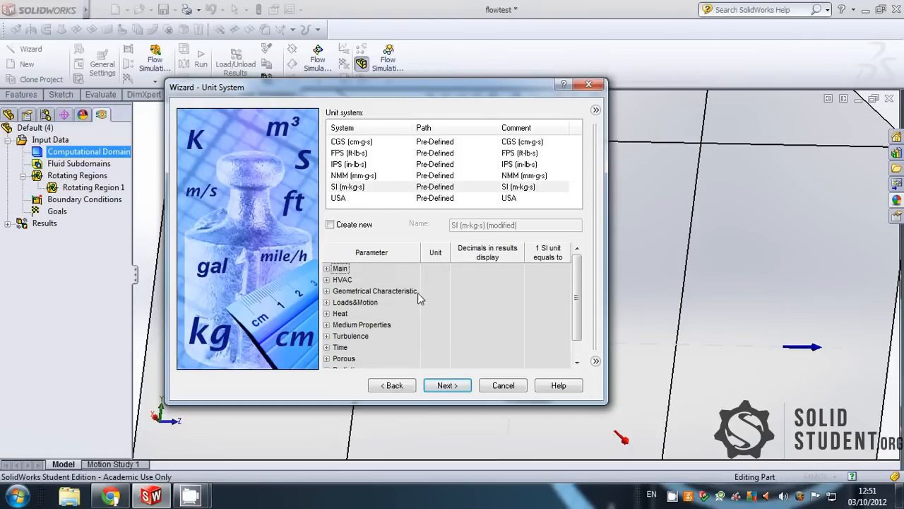
{"action": "left_click", "coordinate": [326, 313]}
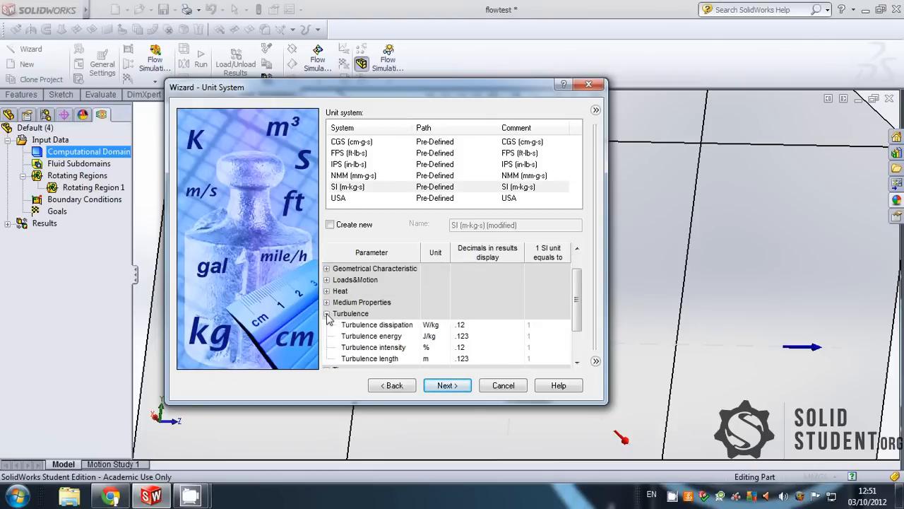
{"action": "left_click", "coordinate": [326, 313]}
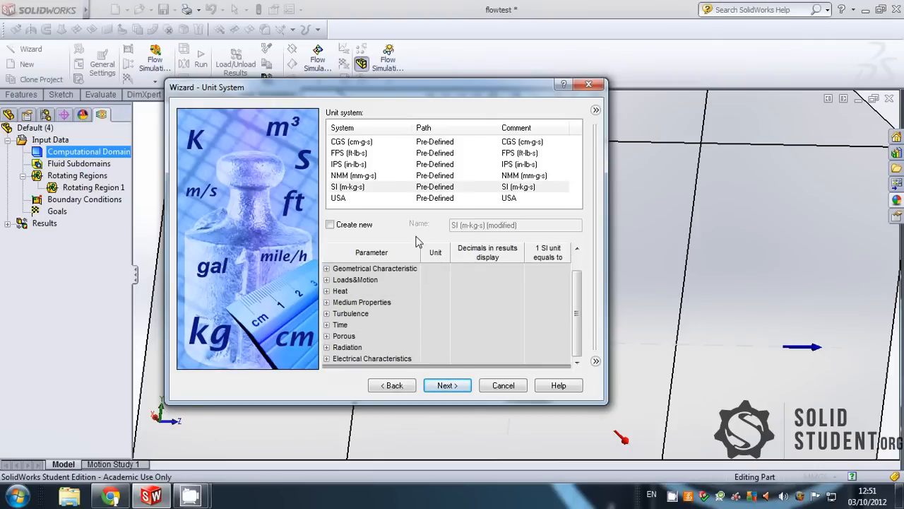
{"action": "left_click", "coordinate": [448, 385]}
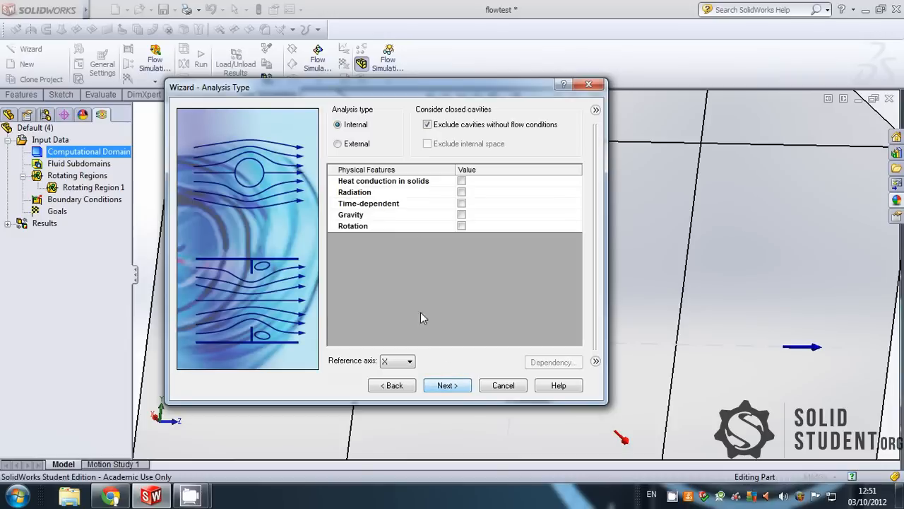
- Choose External analysis with Rotation set to Local region(s) and pick a reference axis
{"action": "left_click", "coordinate": [337, 143]}
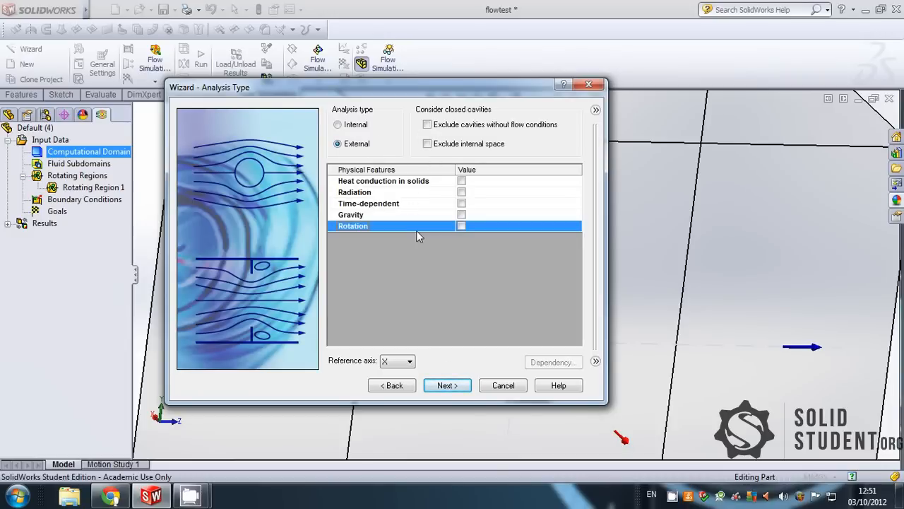
{"action": "left_click", "coordinate": [461, 225]}
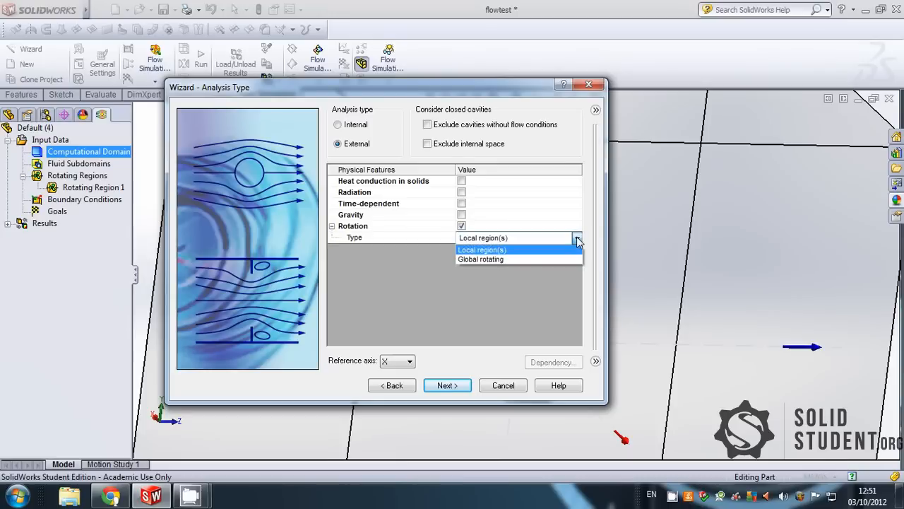
{"action": "left_click", "coordinate": [408, 361]}
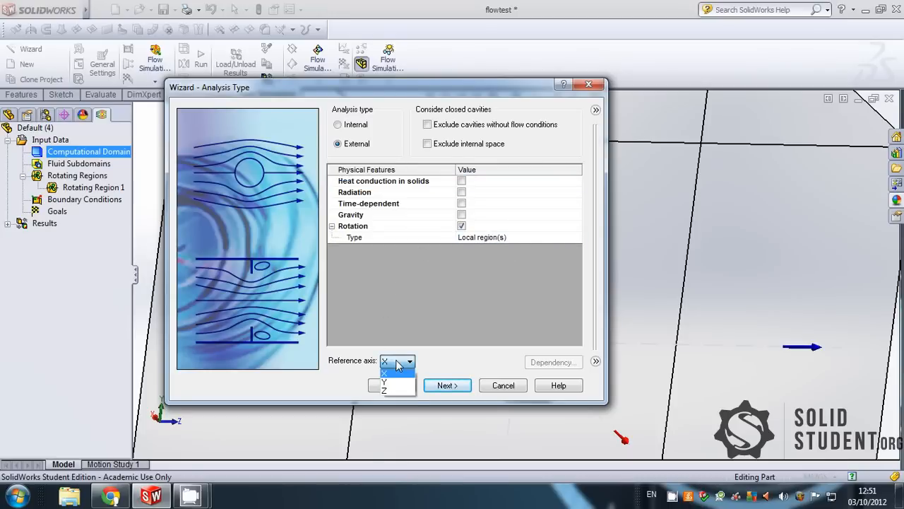
{"action": "left_click", "coordinate": [384, 390]}
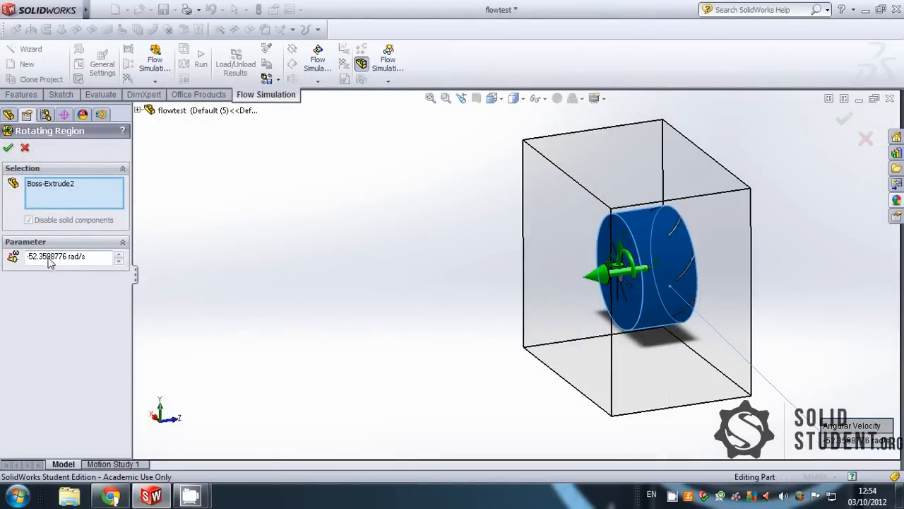
{"action": "mouse_move", "coordinate": [57, 256]}
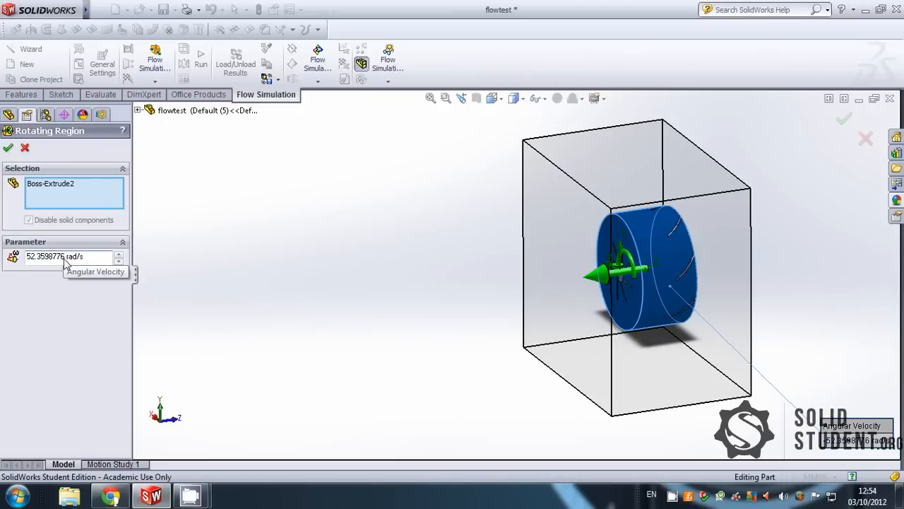
- Confirm Rotating Region 1 on Boss-Extrude2 at 52.3598776 rad/s
{"action": "left_click", "coordinate": [8, 147]}
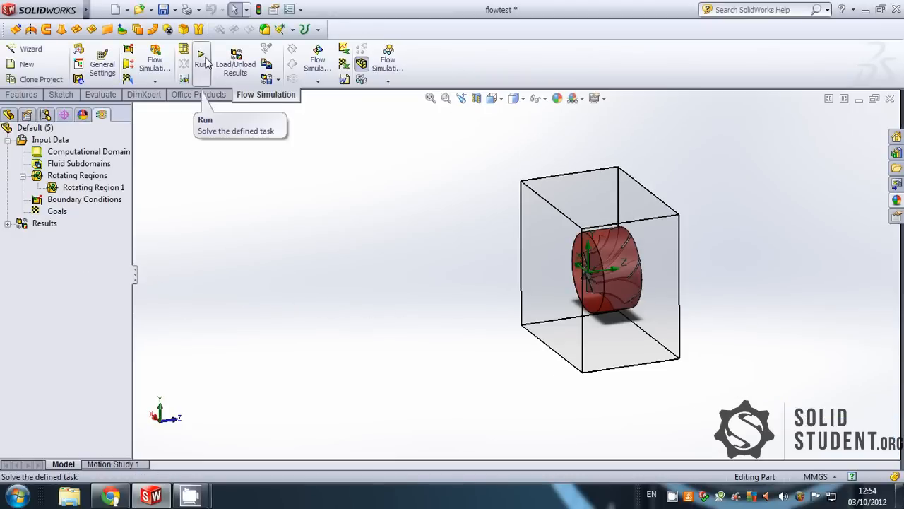
- Open the solver Run dialog for a new calculation on the Flow Simulation tab
{"action": "left_click", "coordinate": [201, 55]}
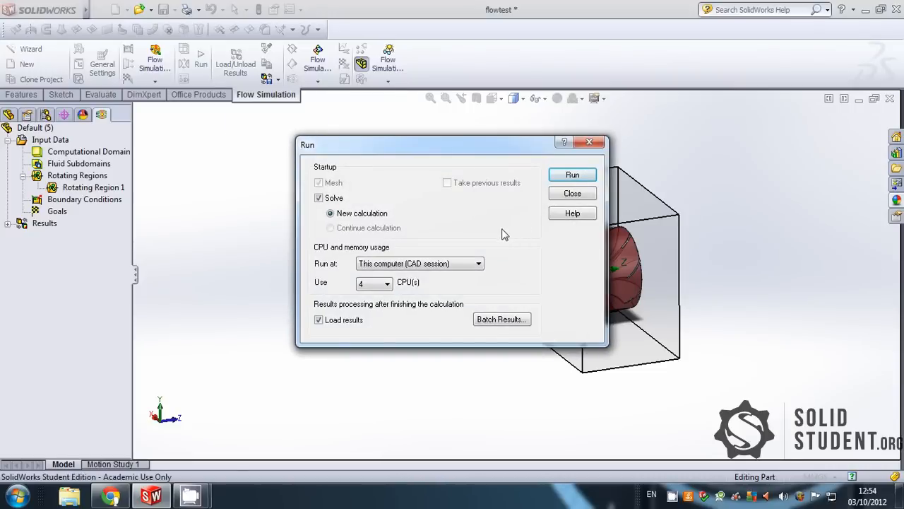
{"action": "mouse_move", "coordinate": [470, 263]}
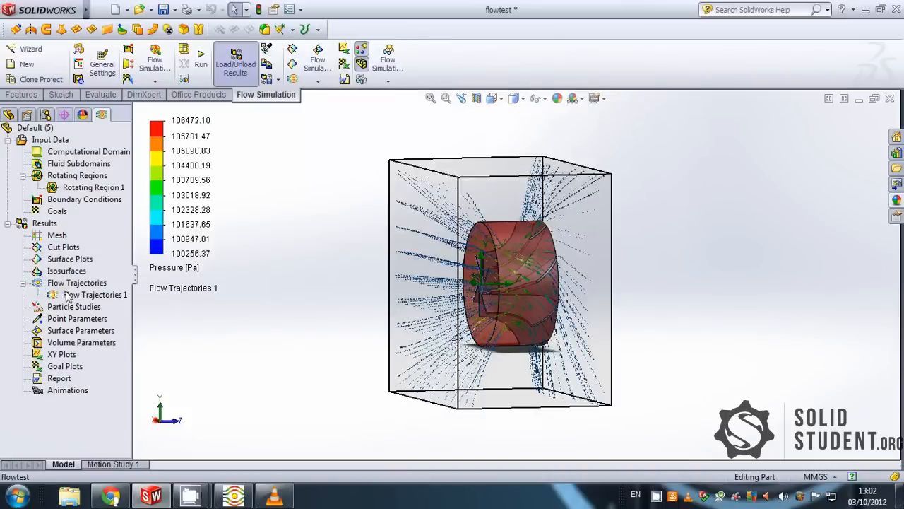
- Open Edit Definition for the Flow Trajectories 1 plot under Results
{"action": "right_click", "coordinate": [94, 295]}
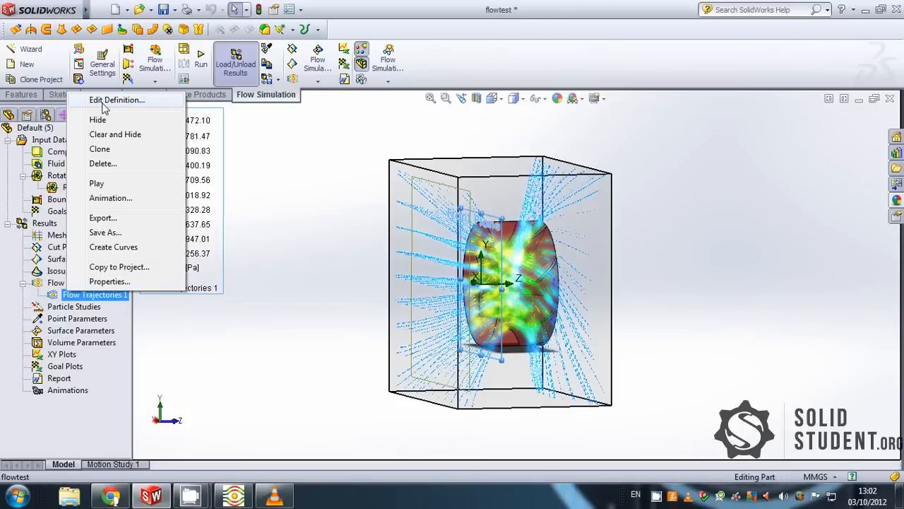
{"action": "left_click", "coordinate": [117, 99]}
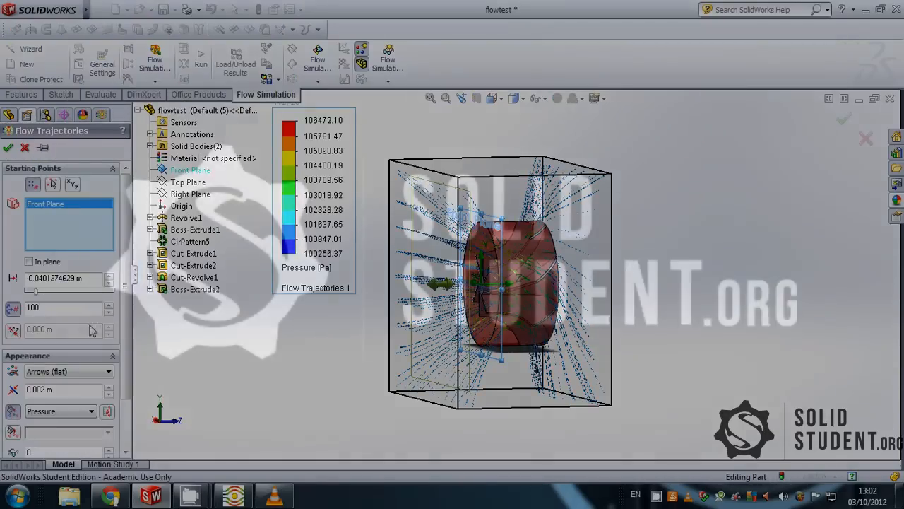